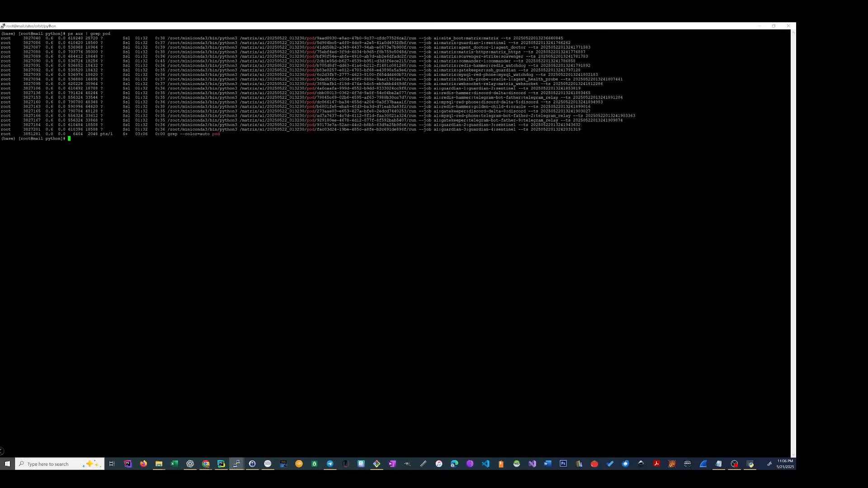
List the pod agent processes with ps aux | grep pod and begin a kill command
double_click(450, 130)
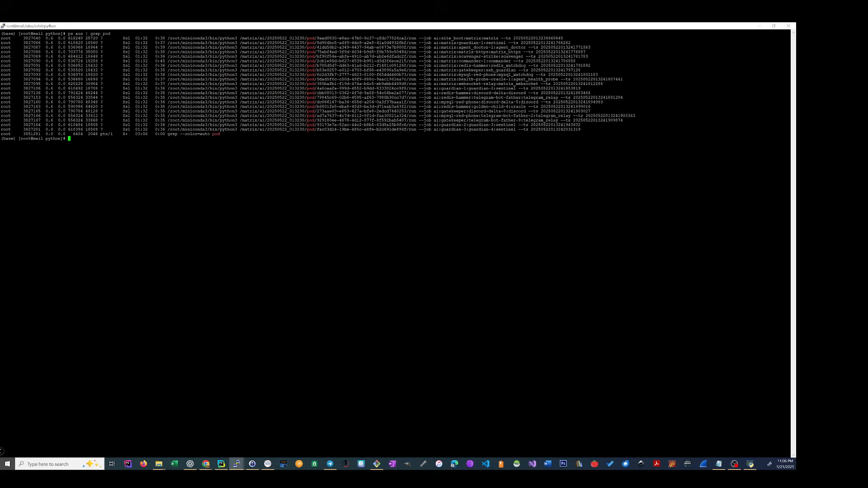
type("kill")
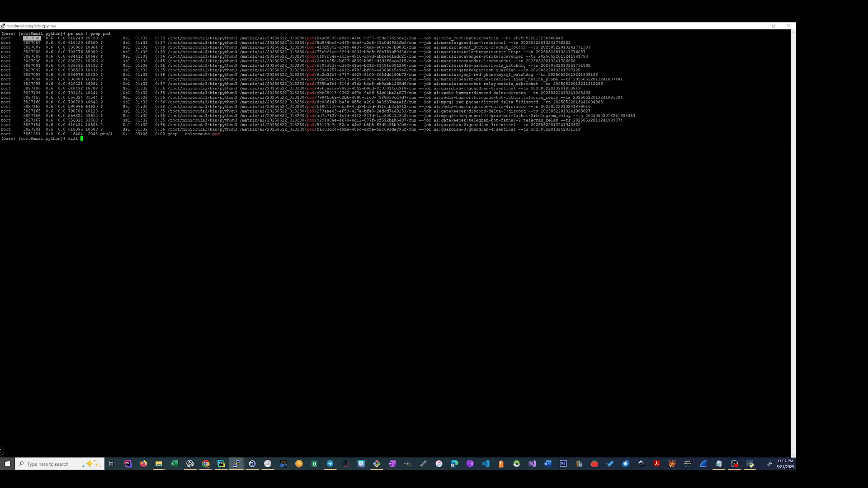
type("3827040")
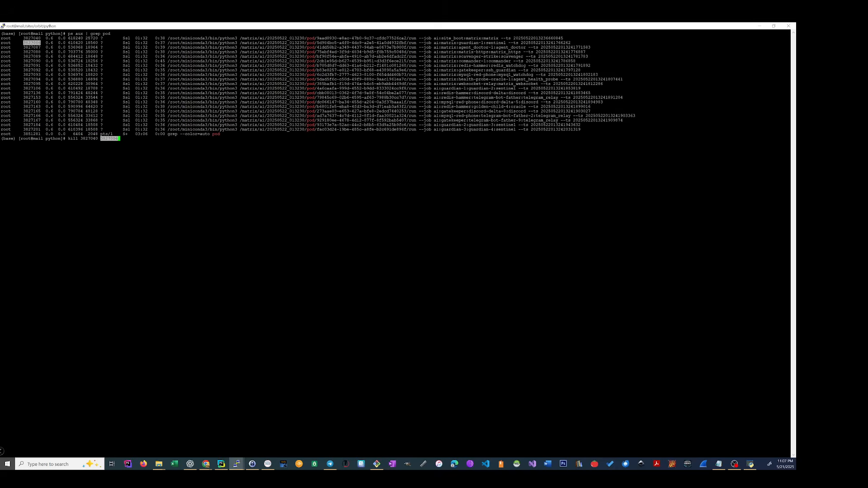
type("3827086 3827087")
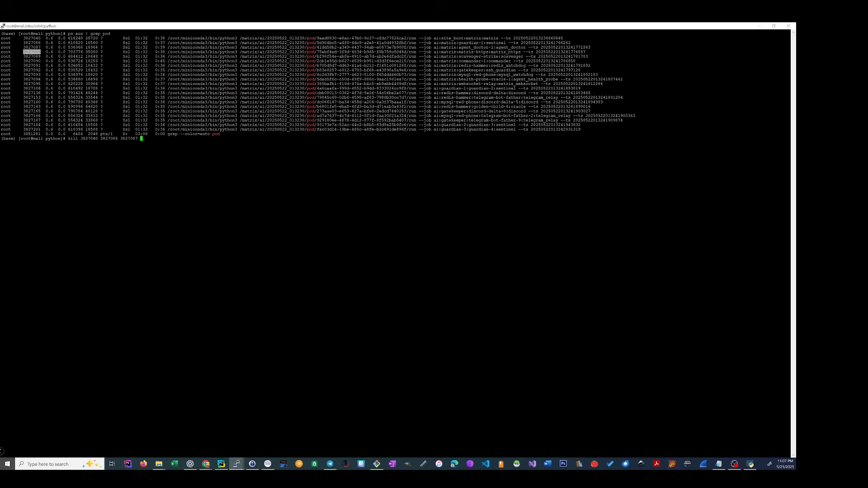
type("3827088 3827089 3827090 3827091 3827092 3827093 3827094 3827095")
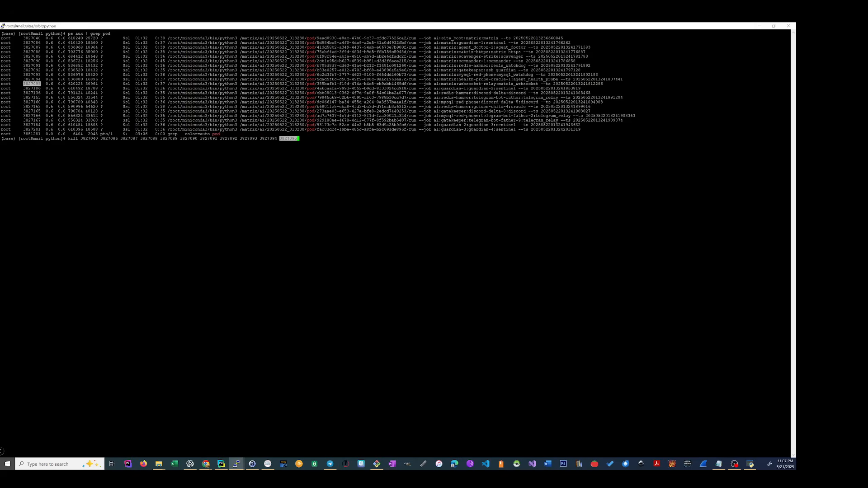
type("3827106 3827136")
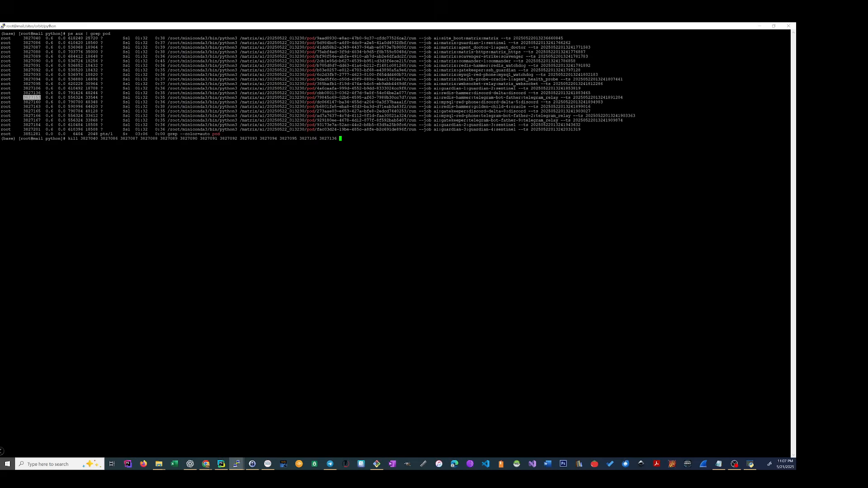
type("3827153")
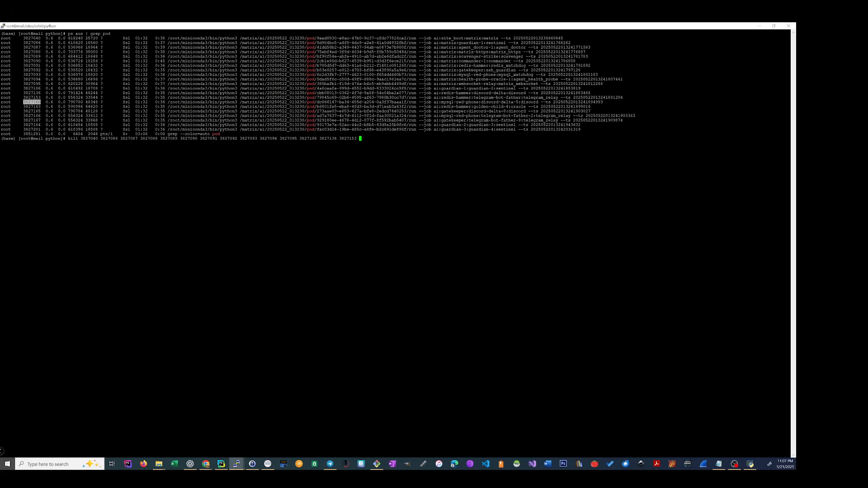
type("3827160 3827163")
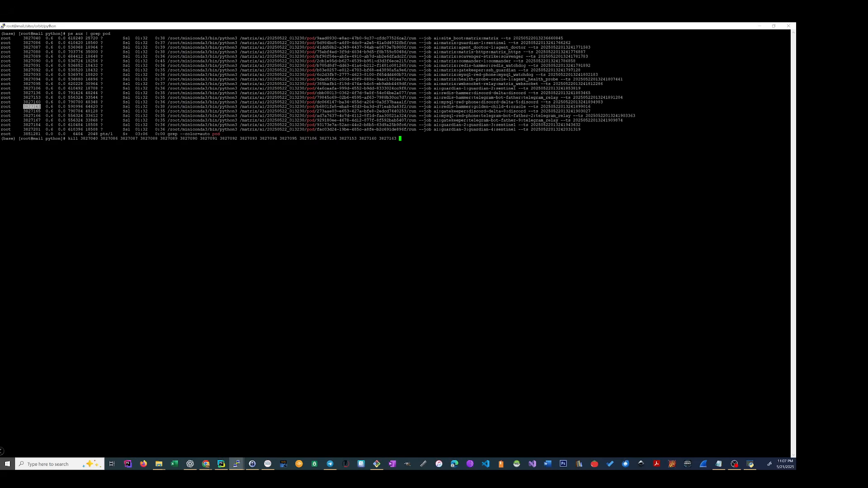
type("3827165 3827166 3827167")
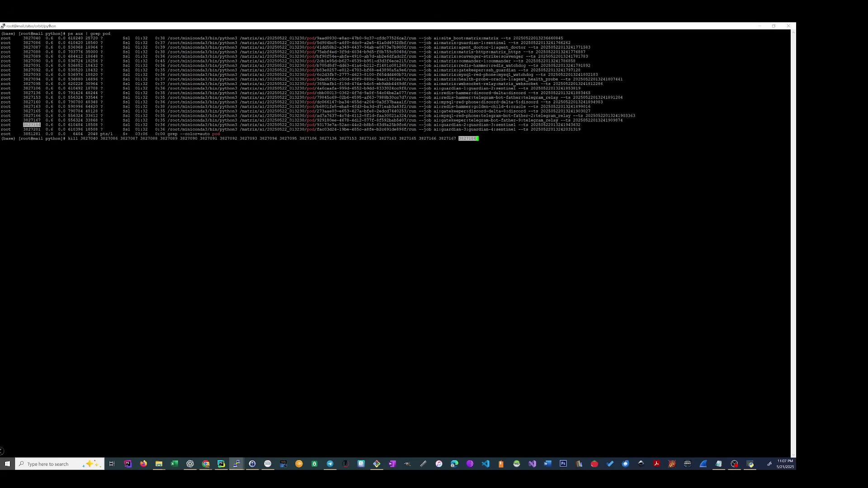
type("3827184")
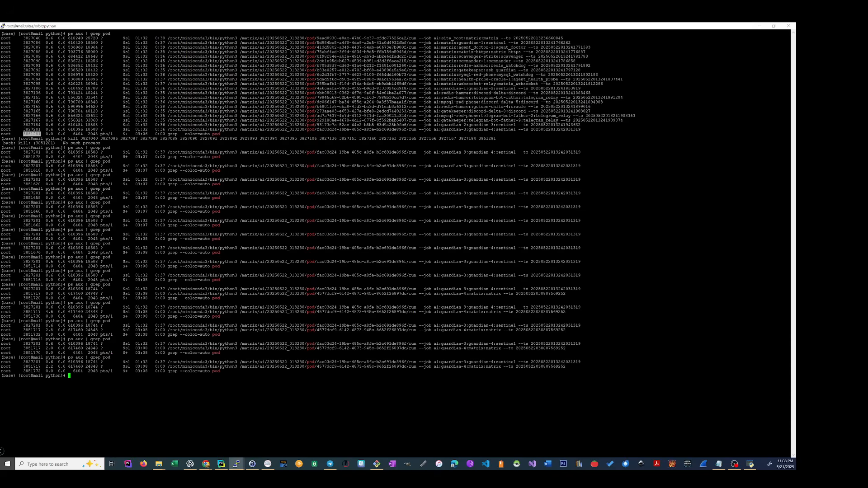
Rerun ps aux | grep pod to confirm only the guardian-3 sentinel pod agent remains
key("Return")
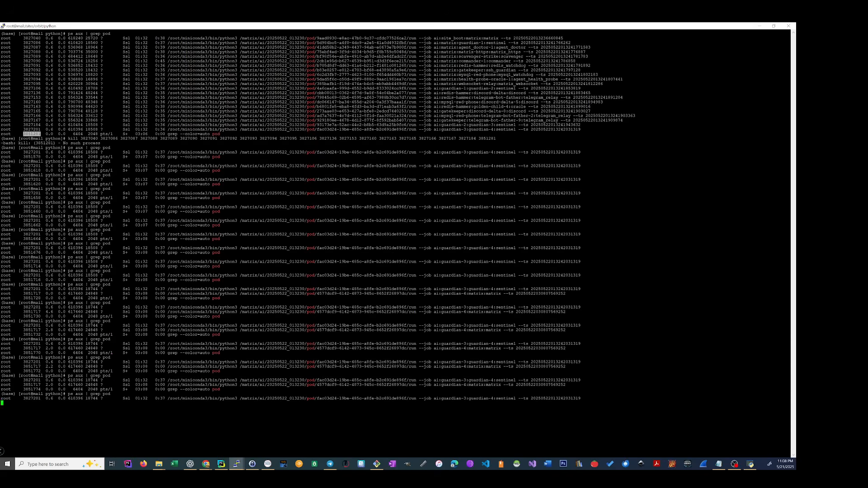